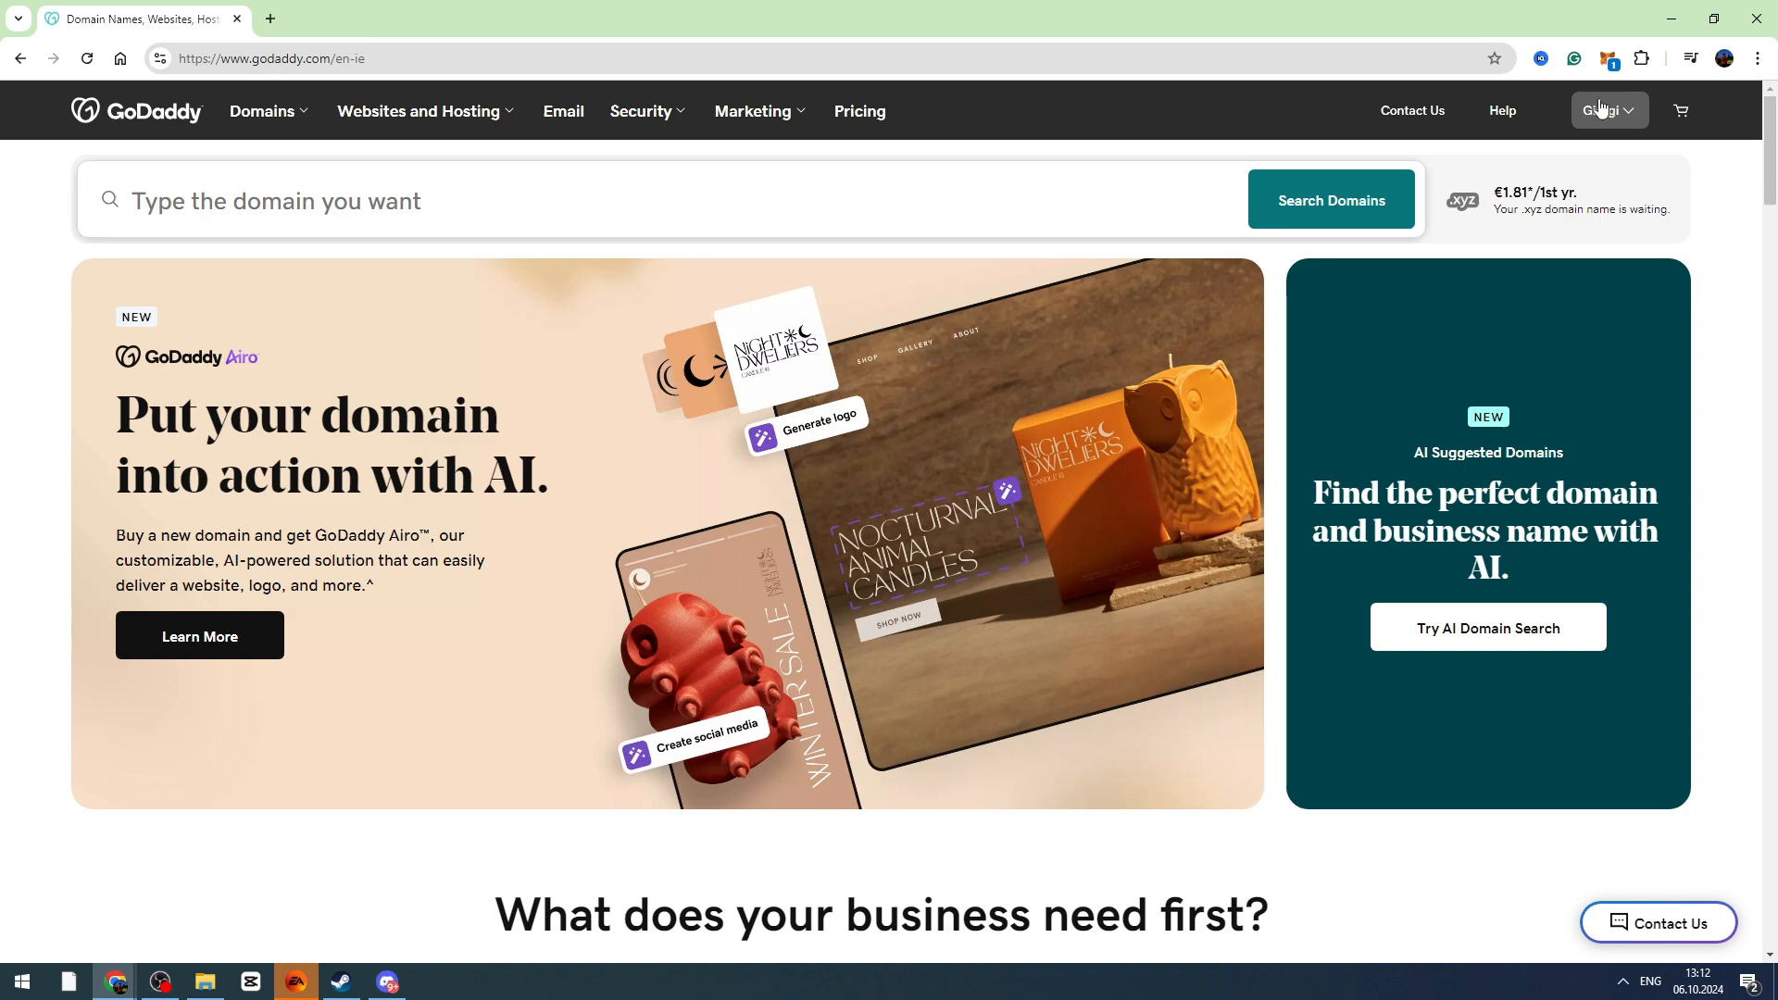
Show the signed-in account's menu from the top bar of the home page.
click(1605, 109)
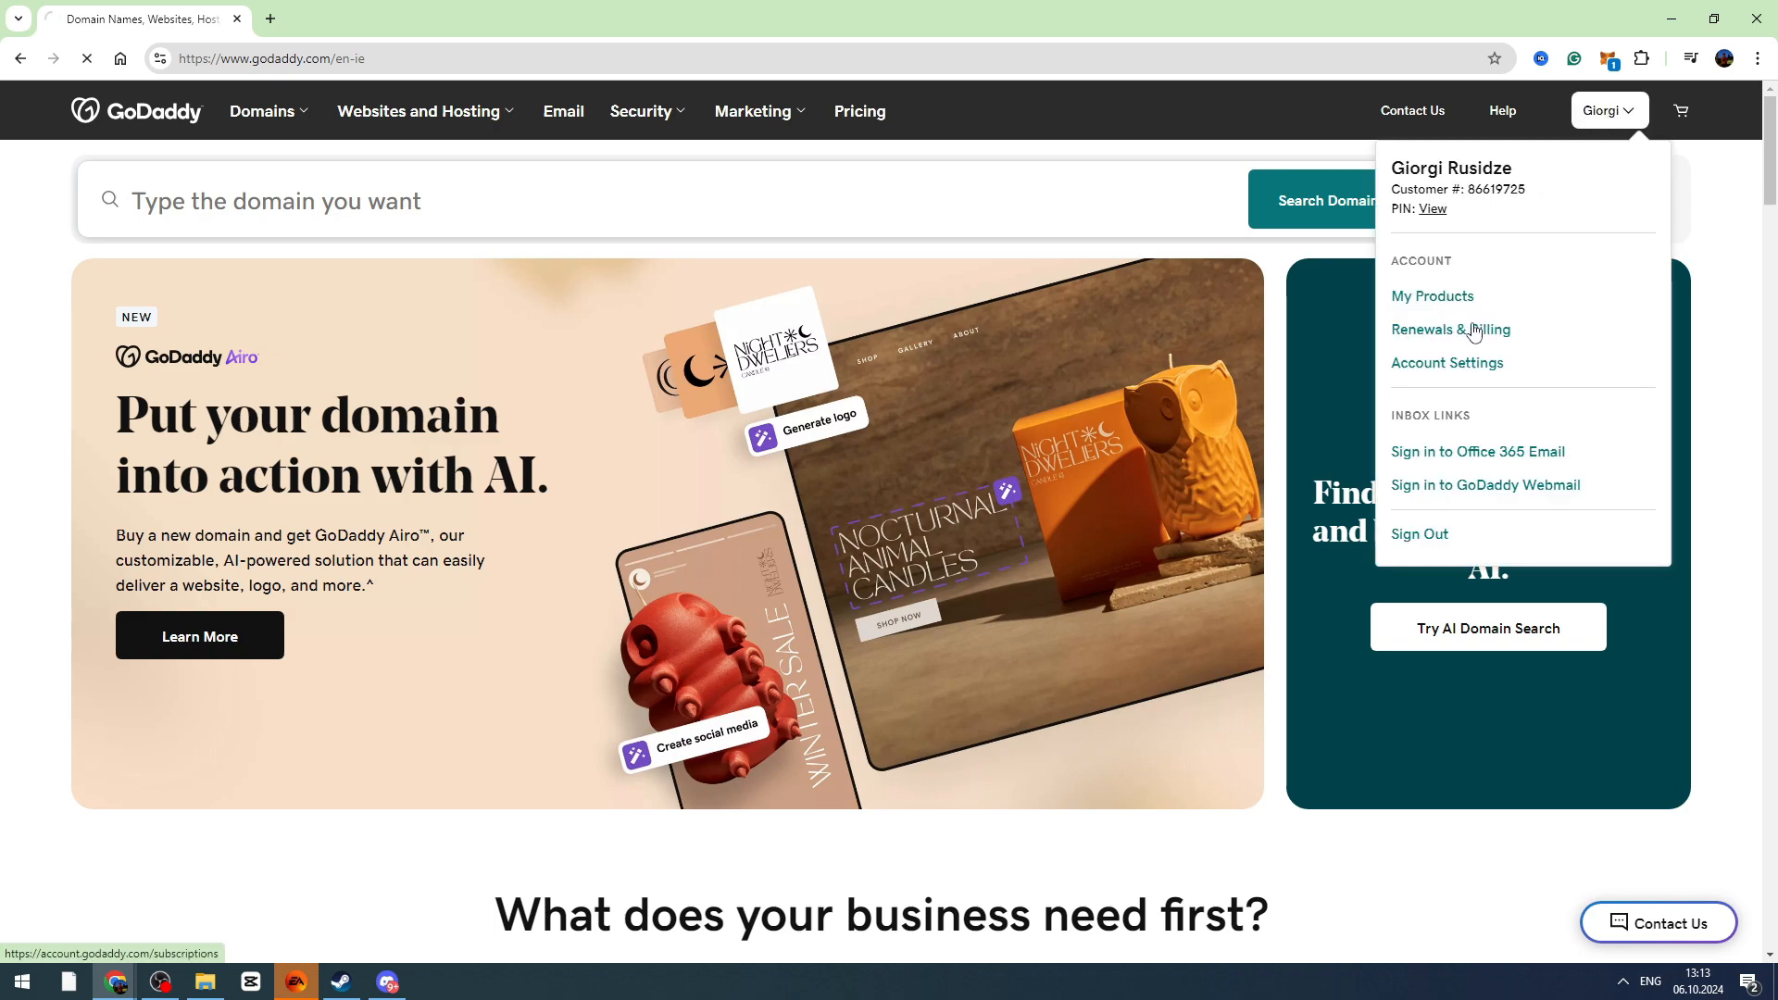
From Renewals & Billing, choose Renew Now on the GEORGEBASICS.COM subscription row.
click(1448, 329)
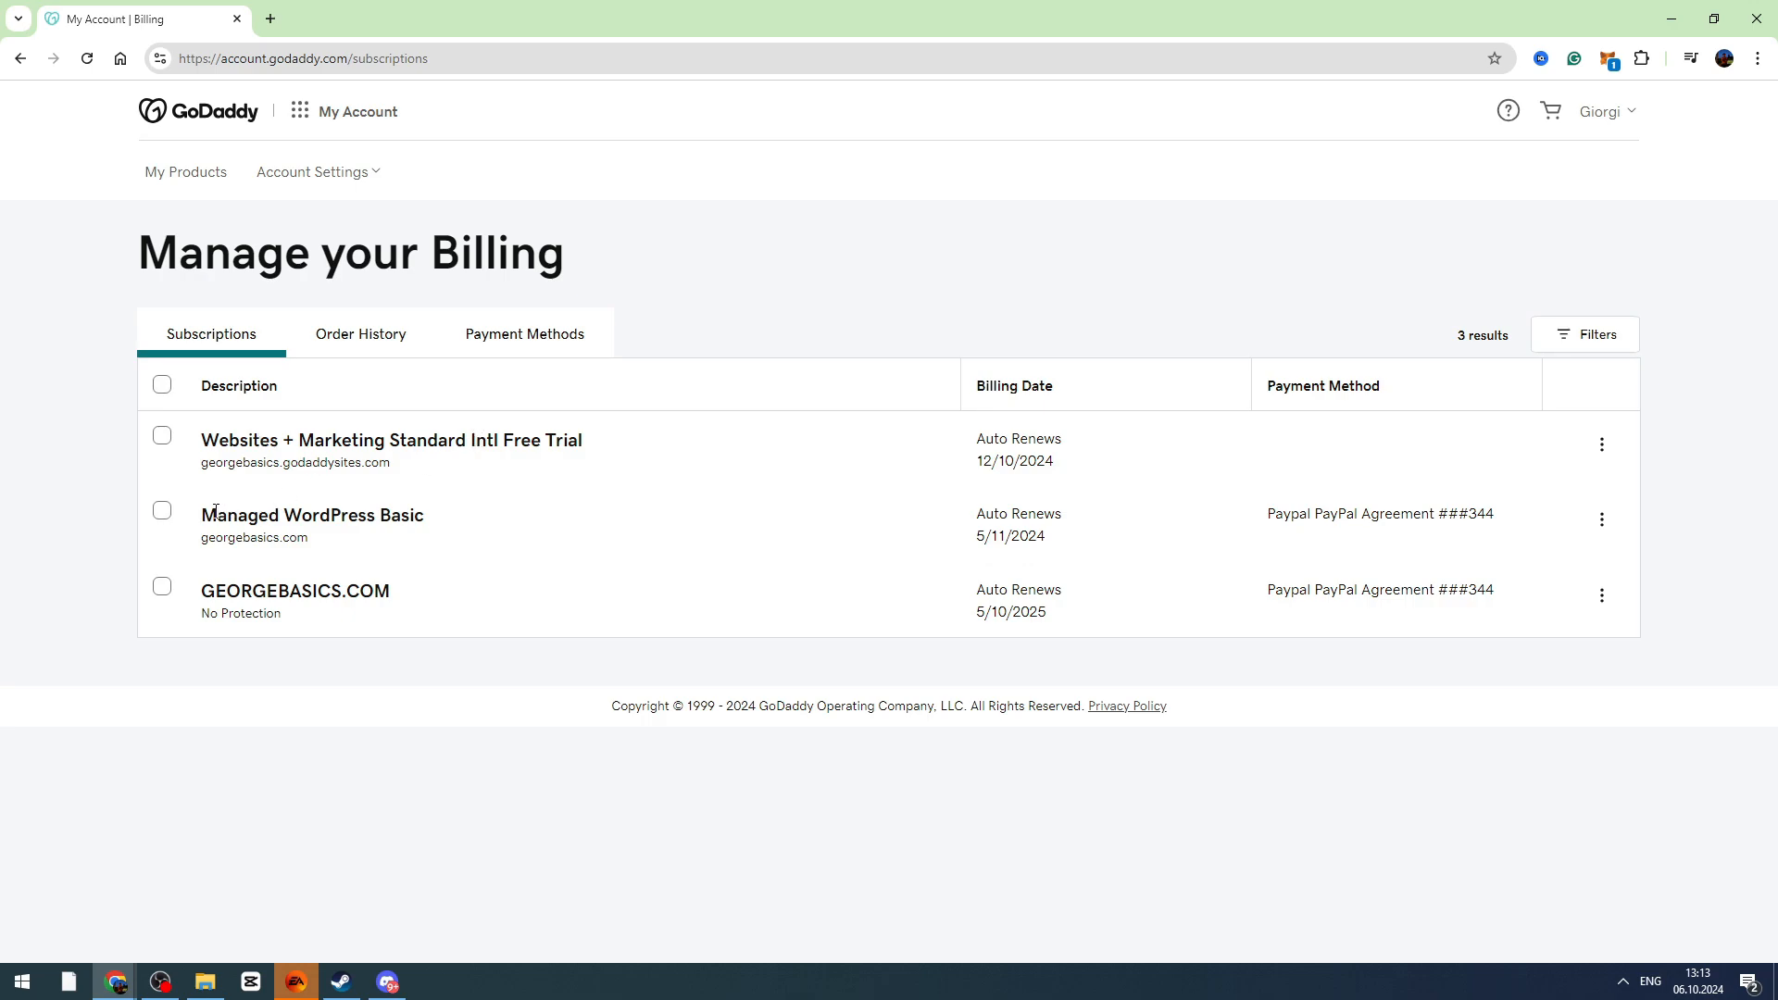
mouse_move(355, 613)
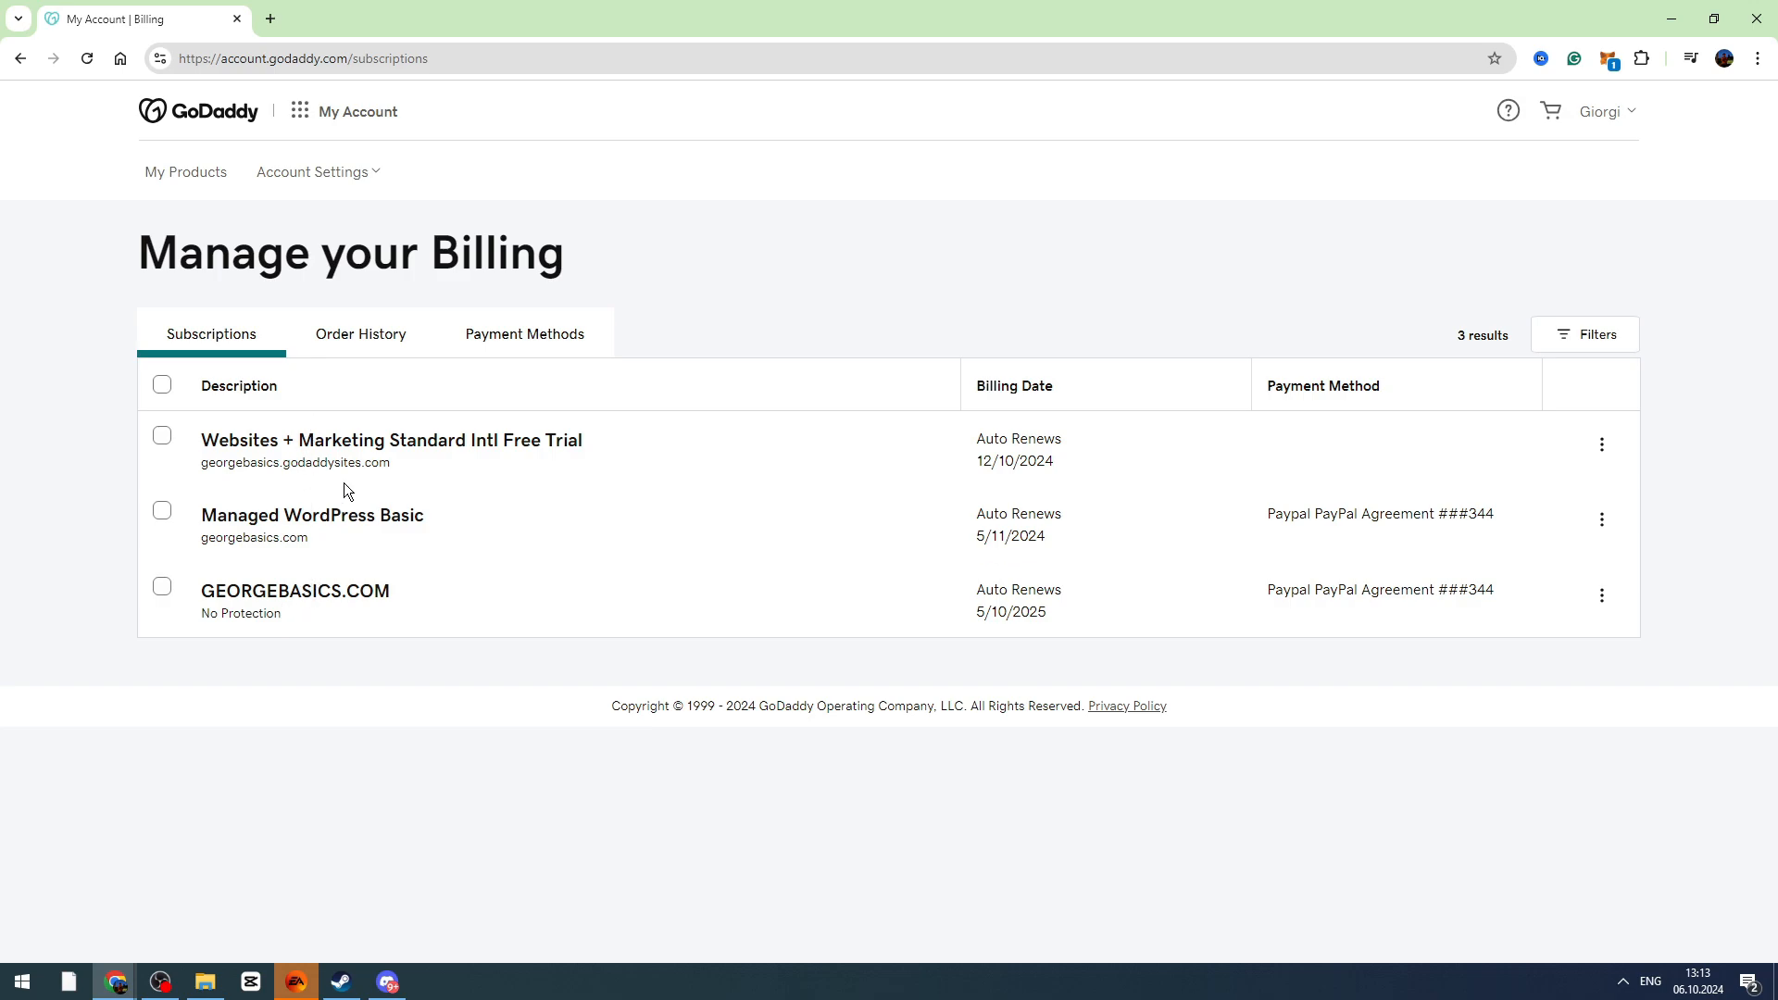
mouse_move(254, 610)
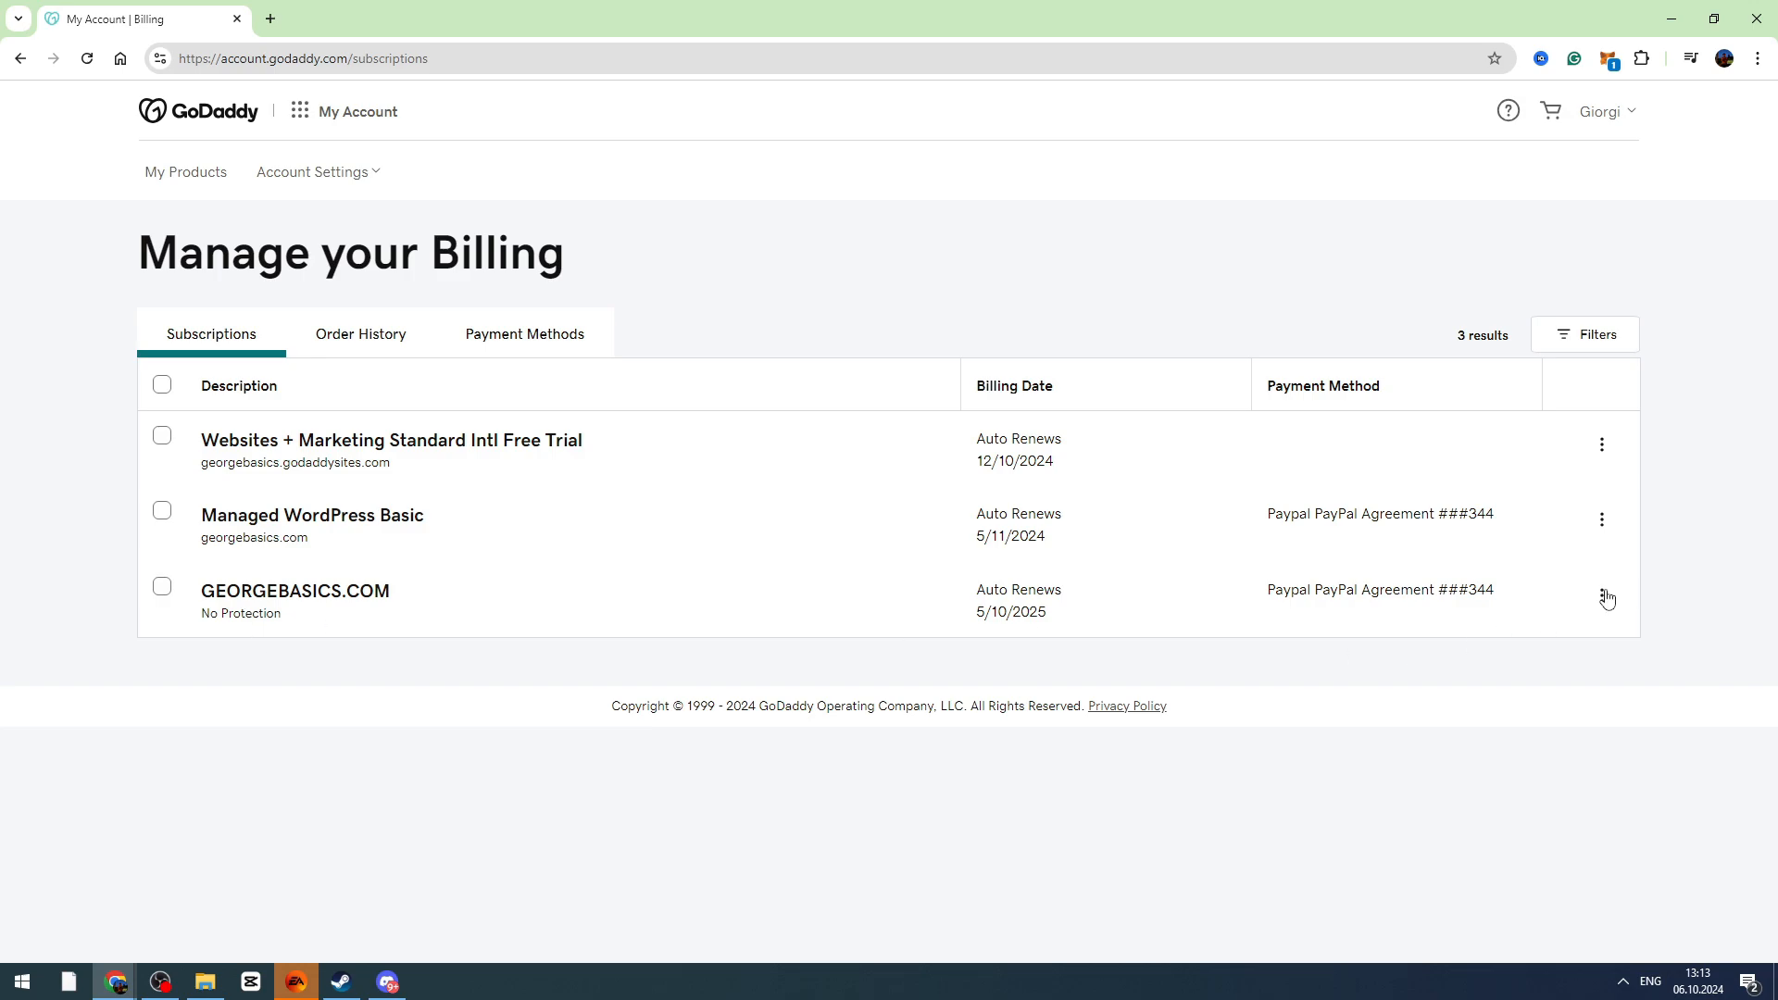
click(1600, 598)
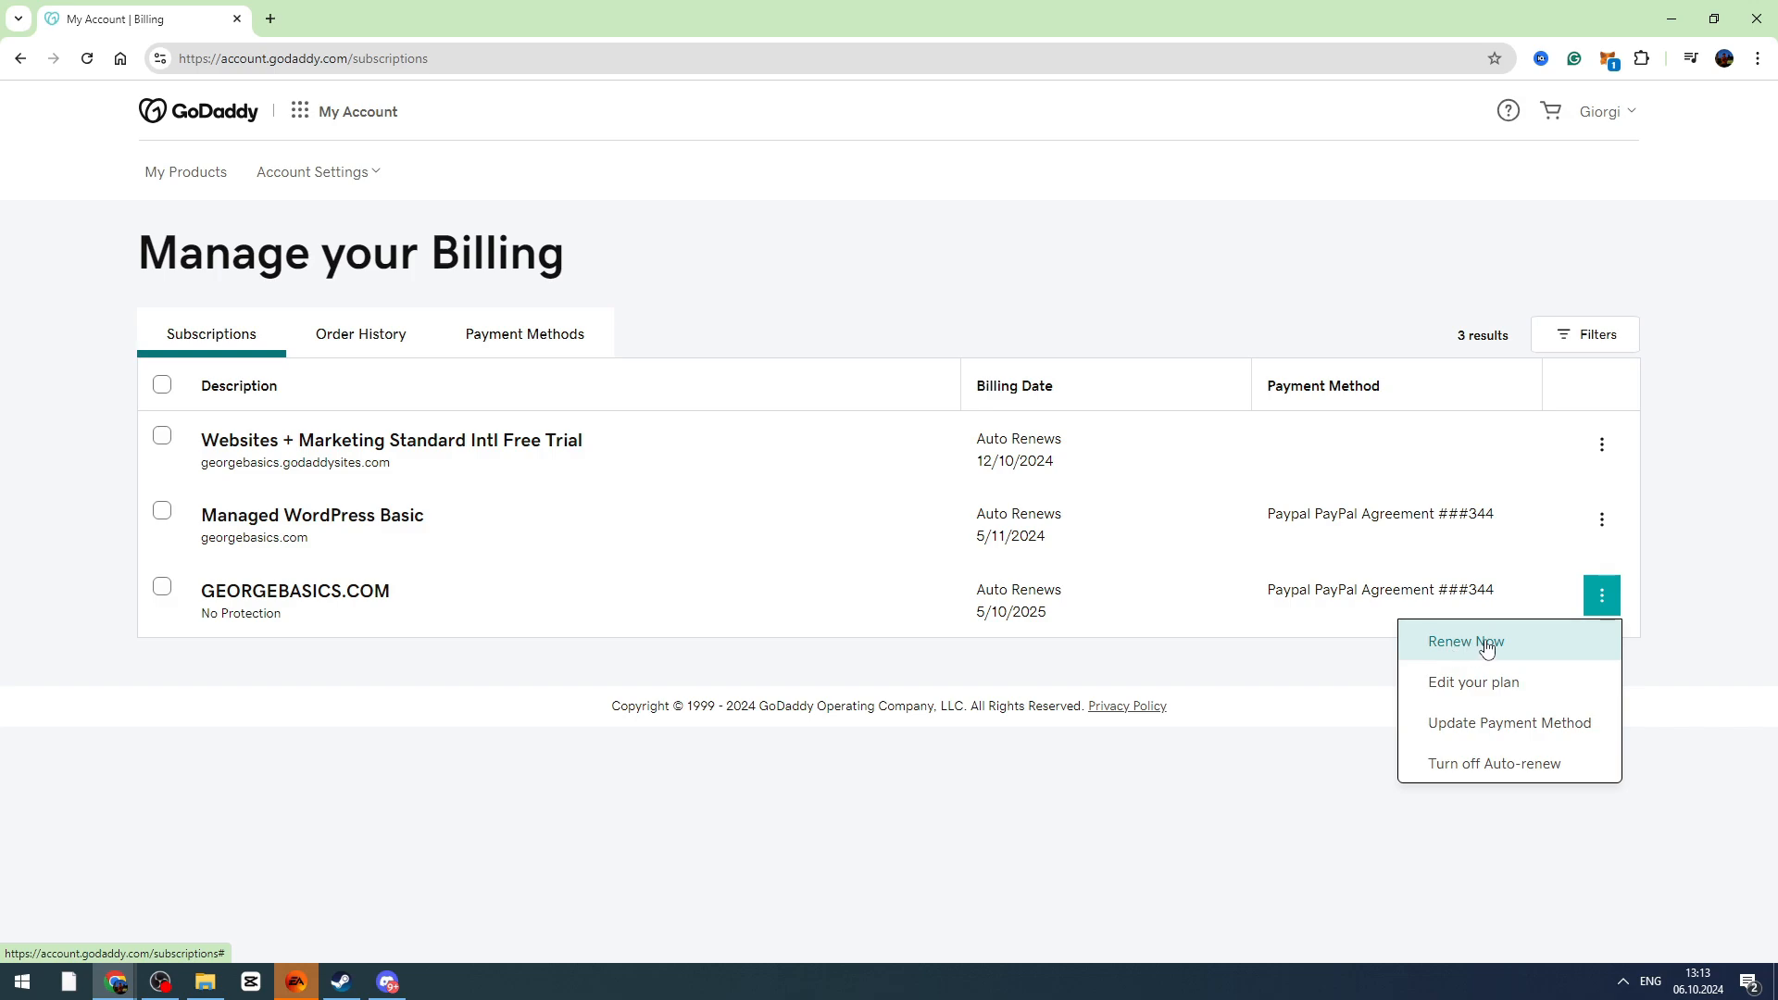
click(1463, 641)
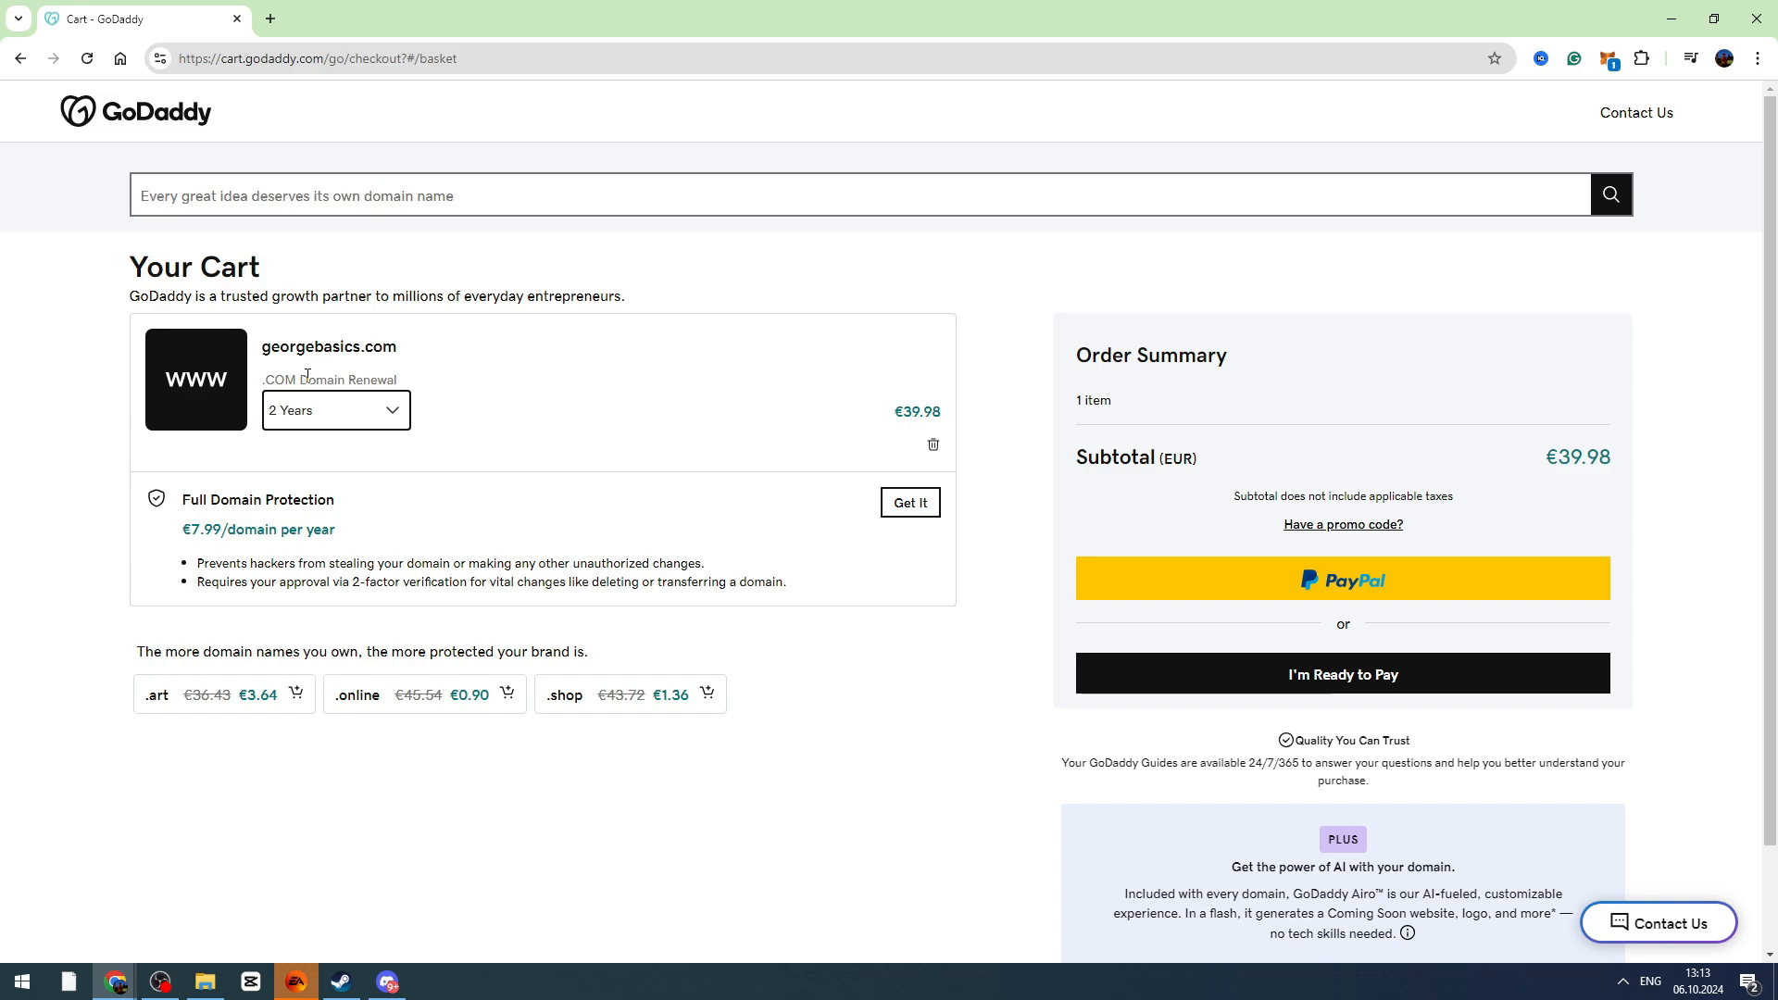
mouse_move(48, 442)
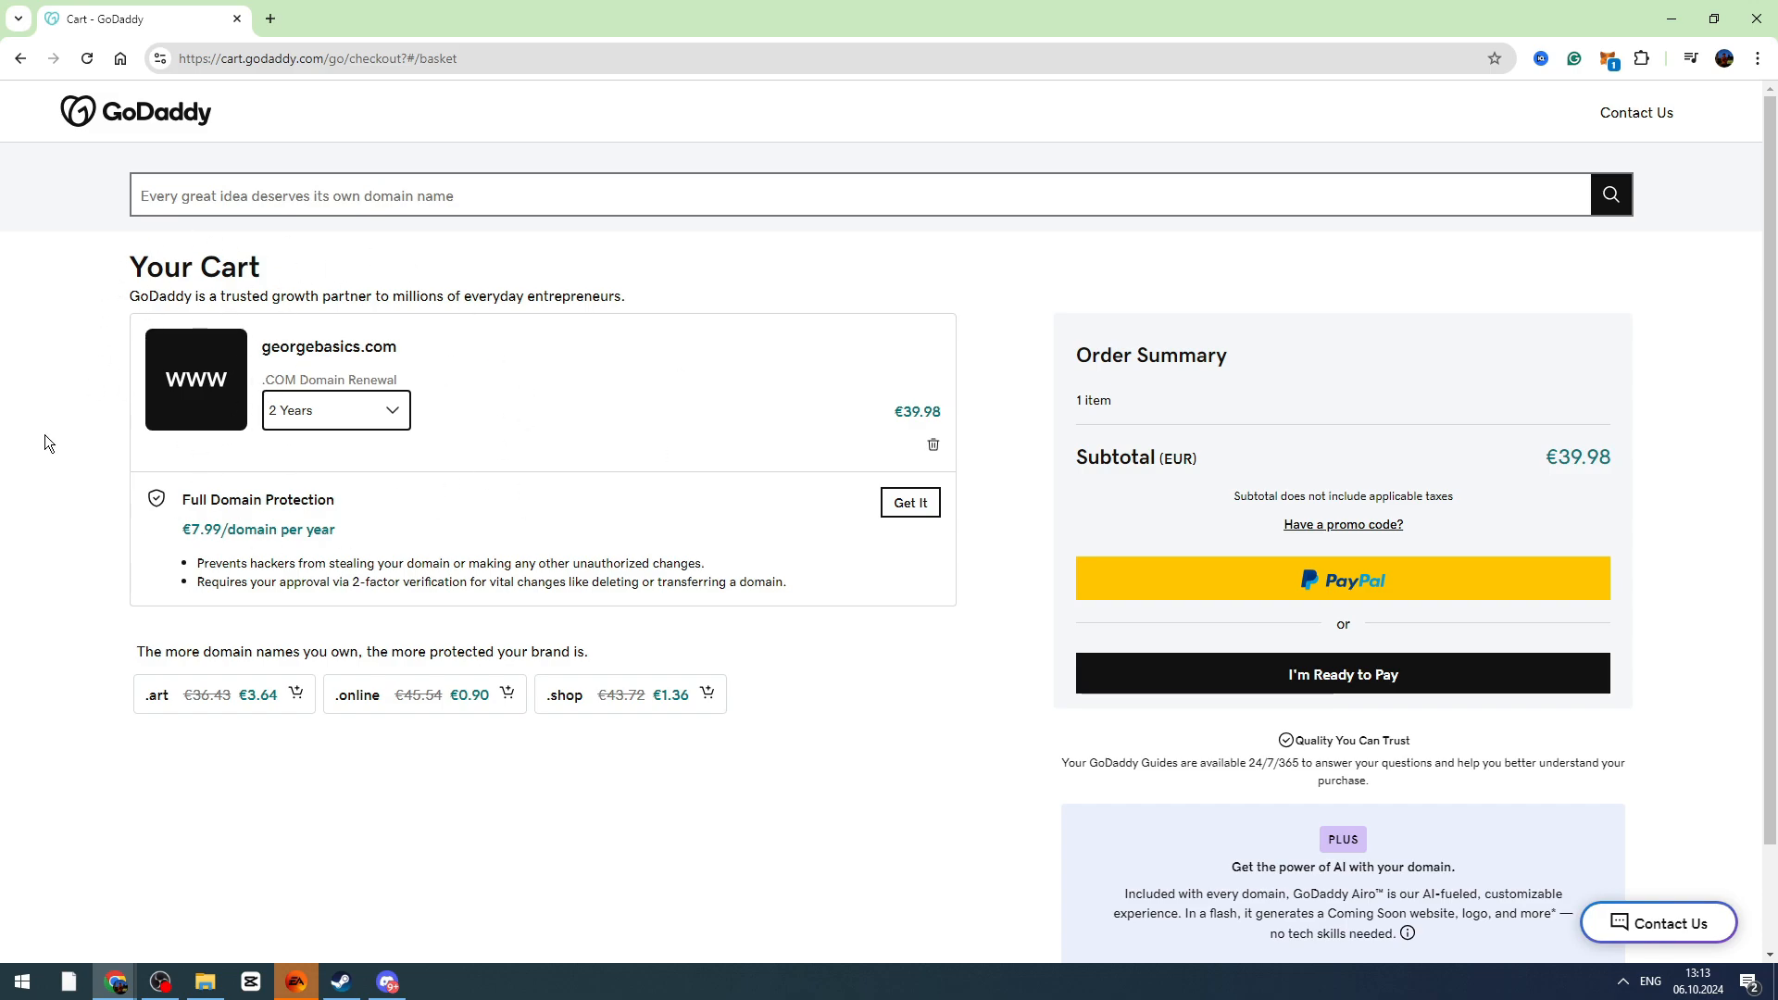
mouse_move(724, 455)
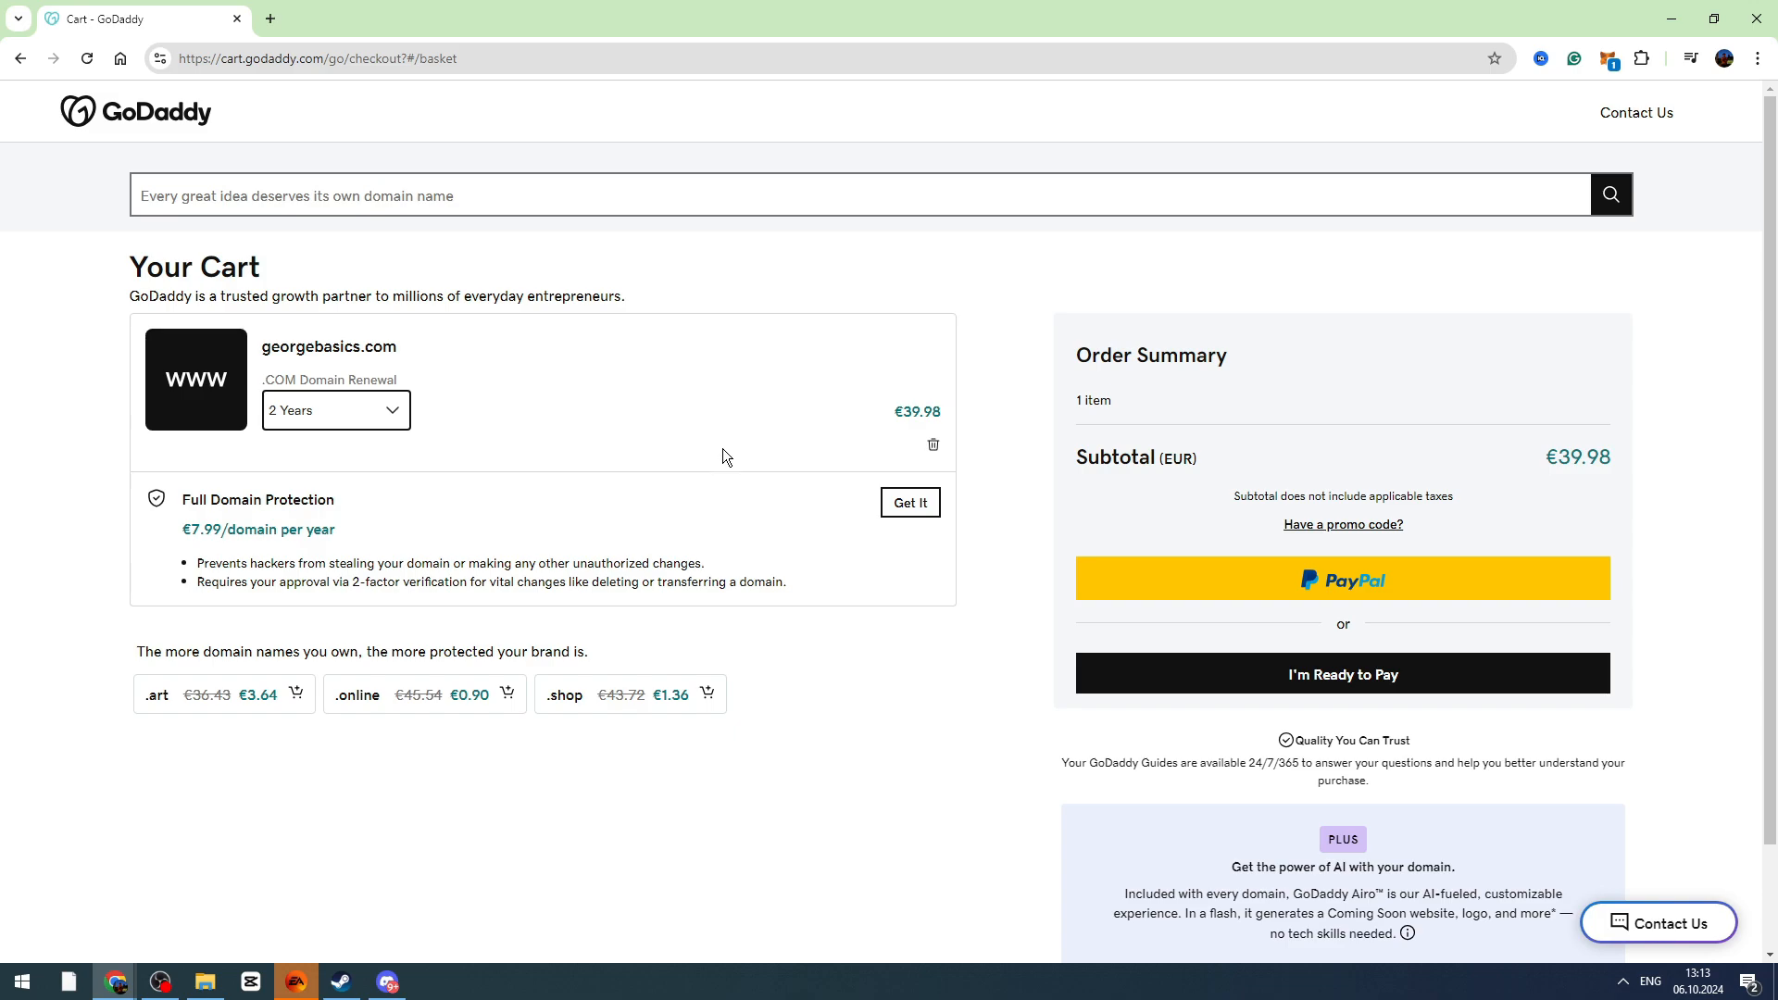
Set the georgebasics.com renewal term to 1 Year, bringing the subtotal to €19.99.
click(335, 409)
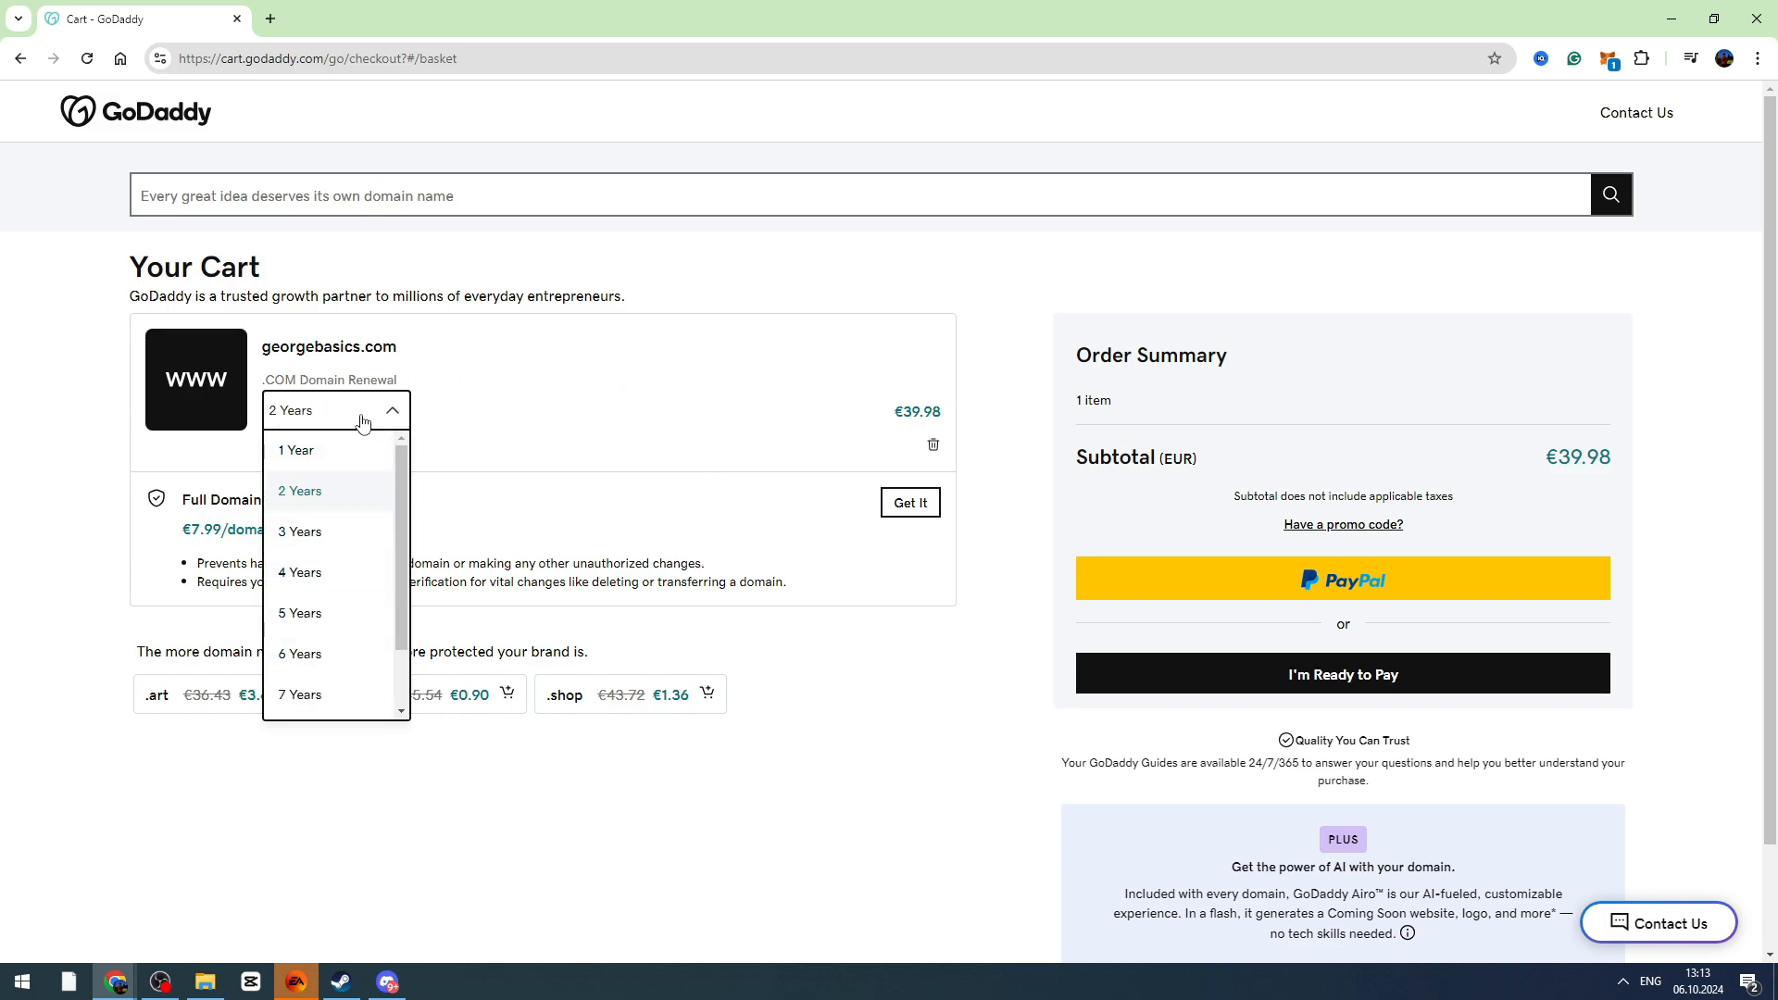
click(297, 450)
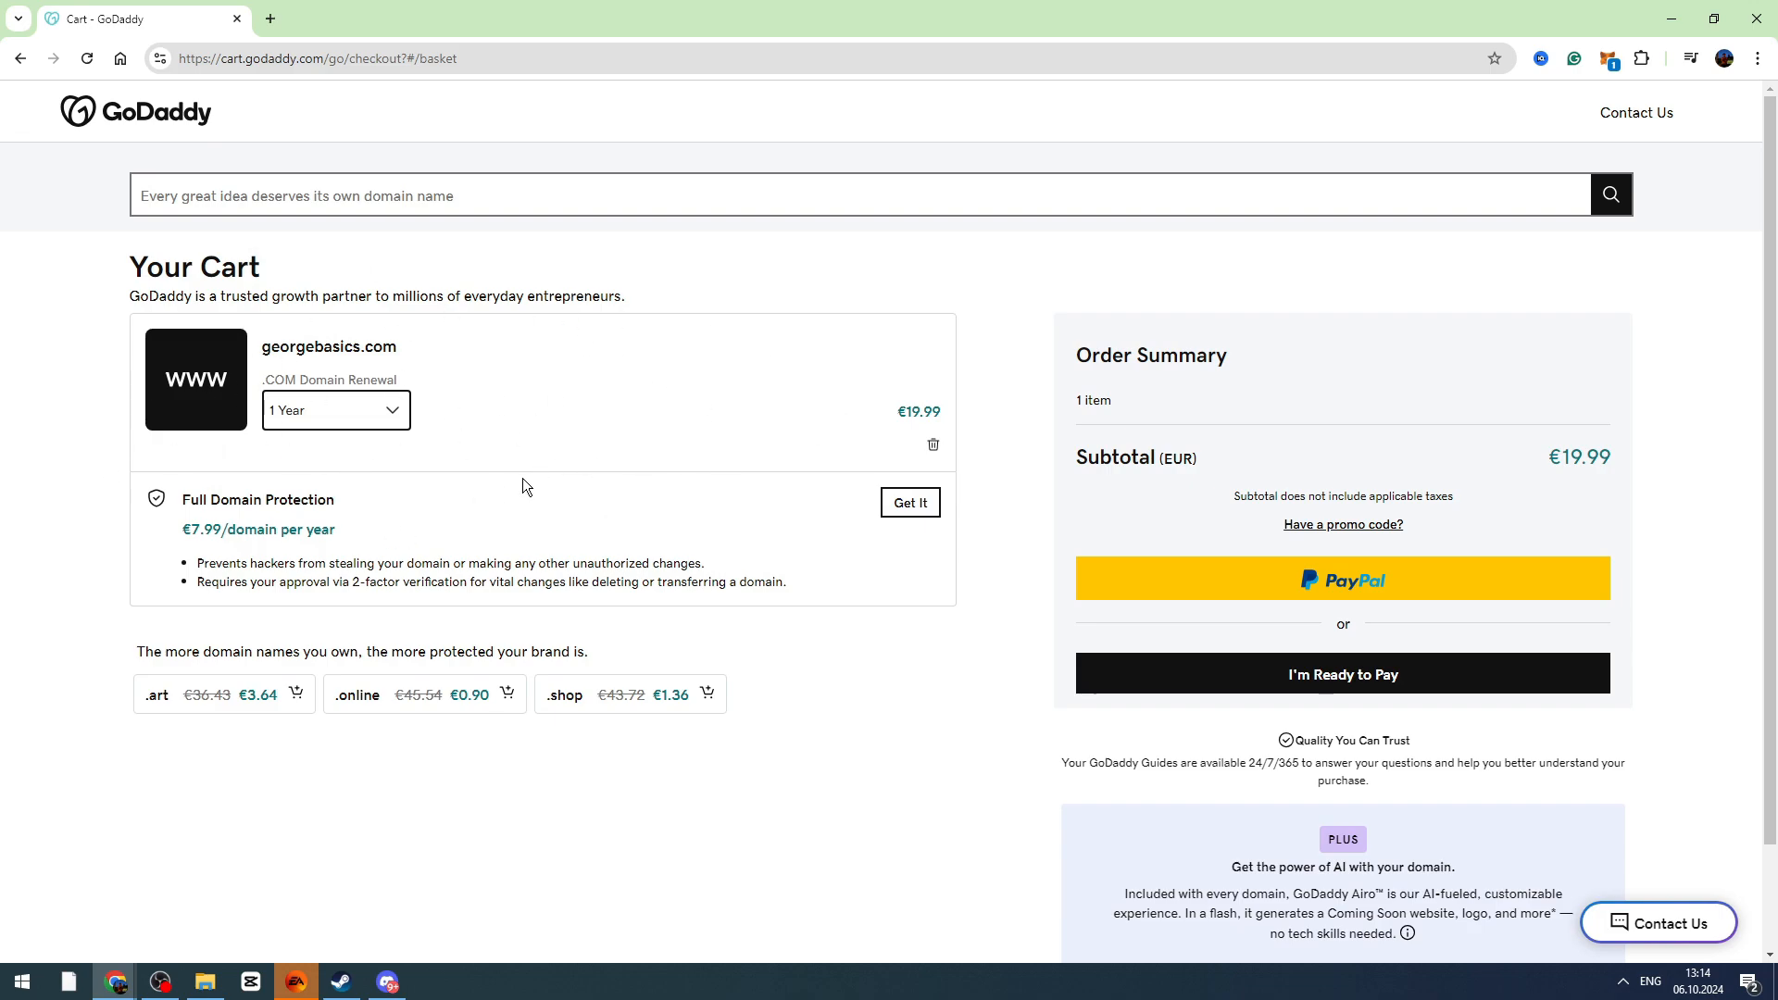
mouse_move(1152, 613)
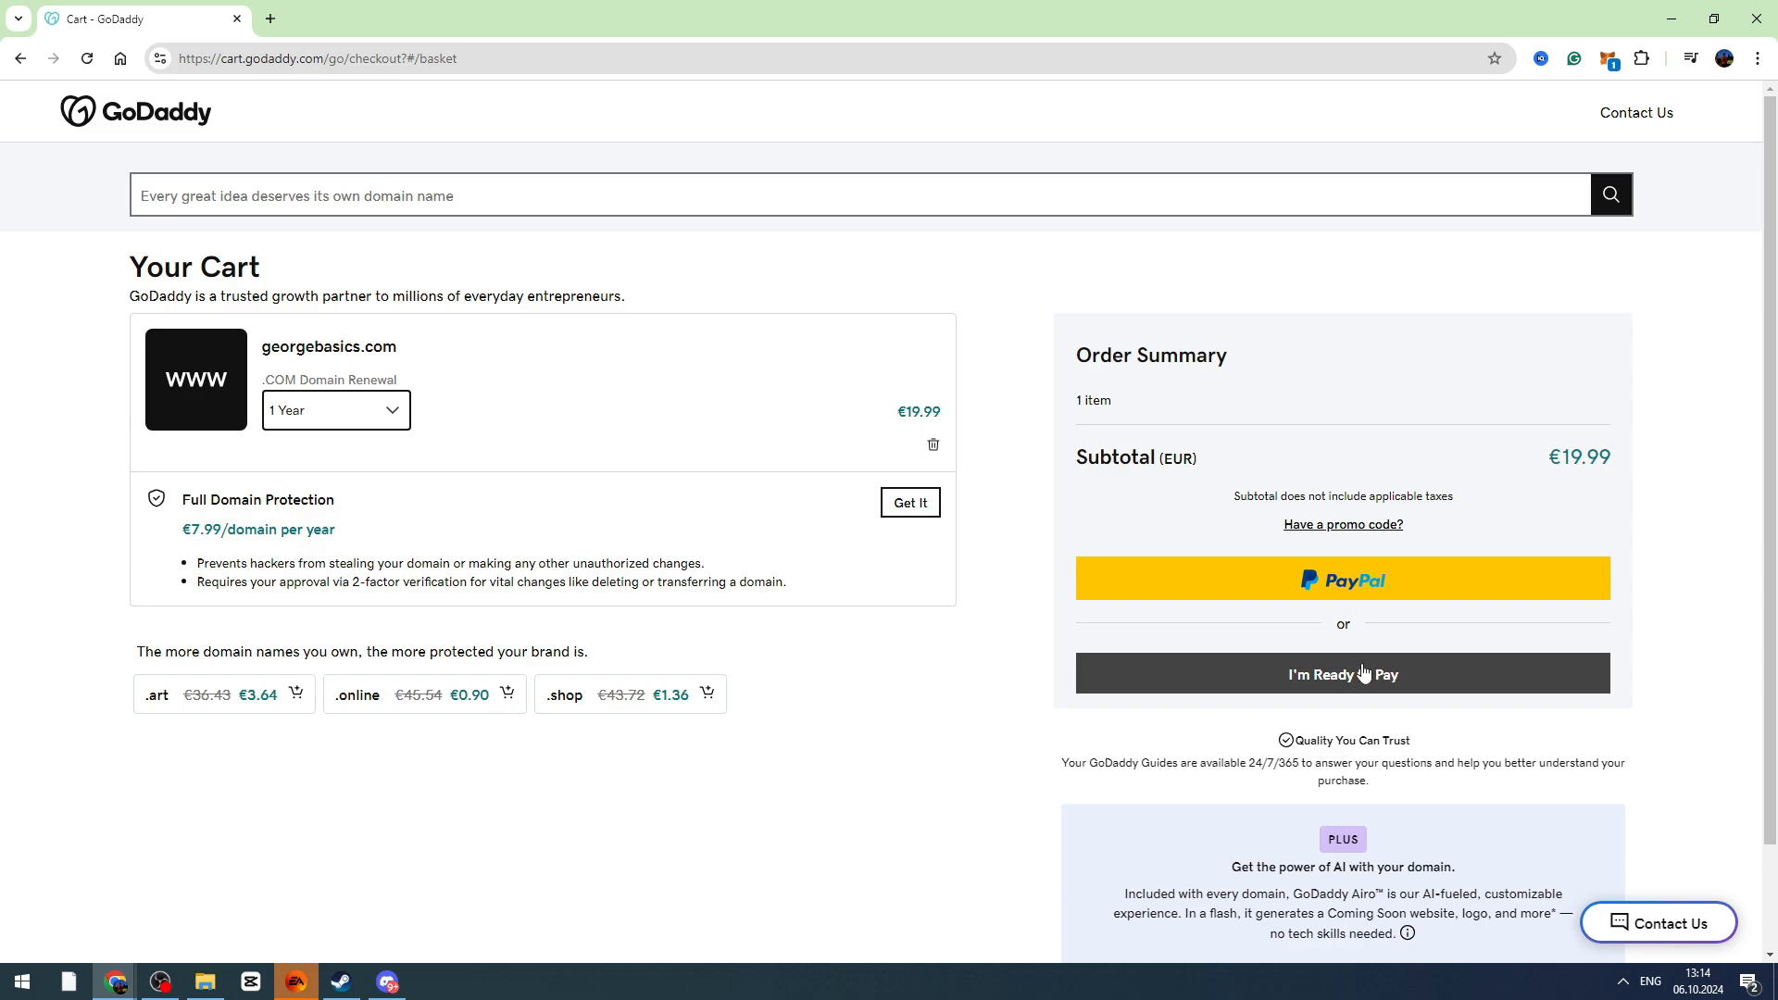
mouse_move(838, 659)
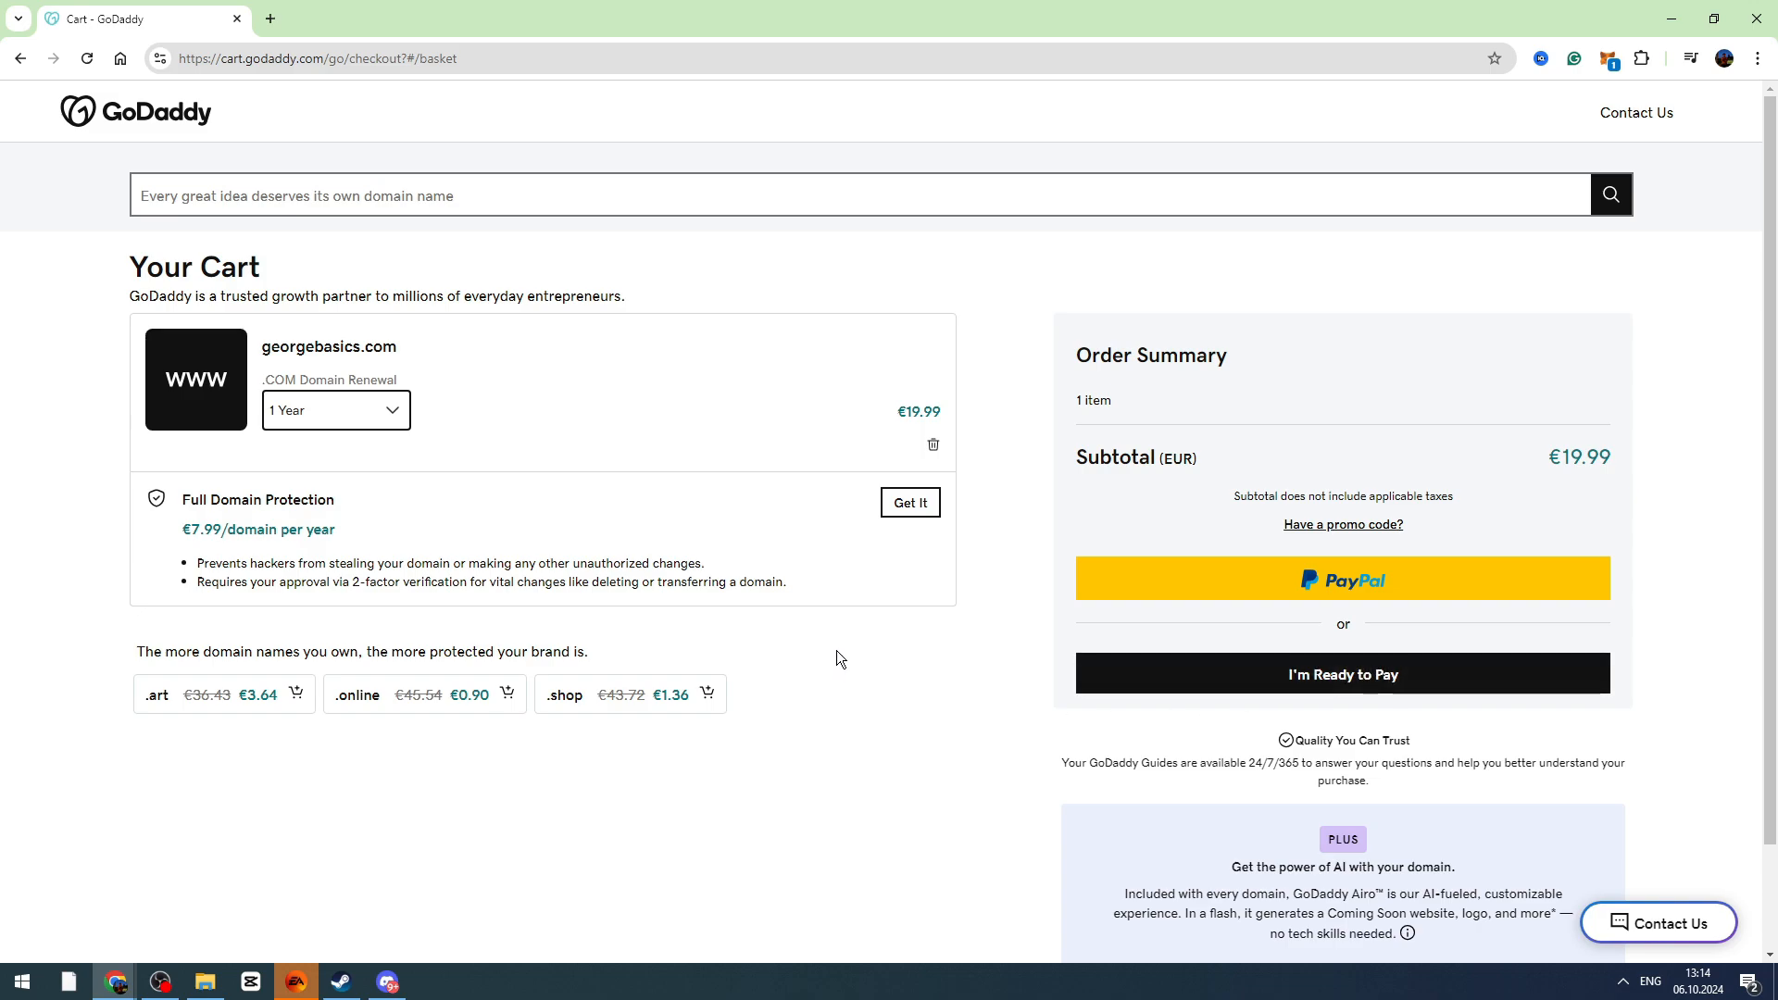